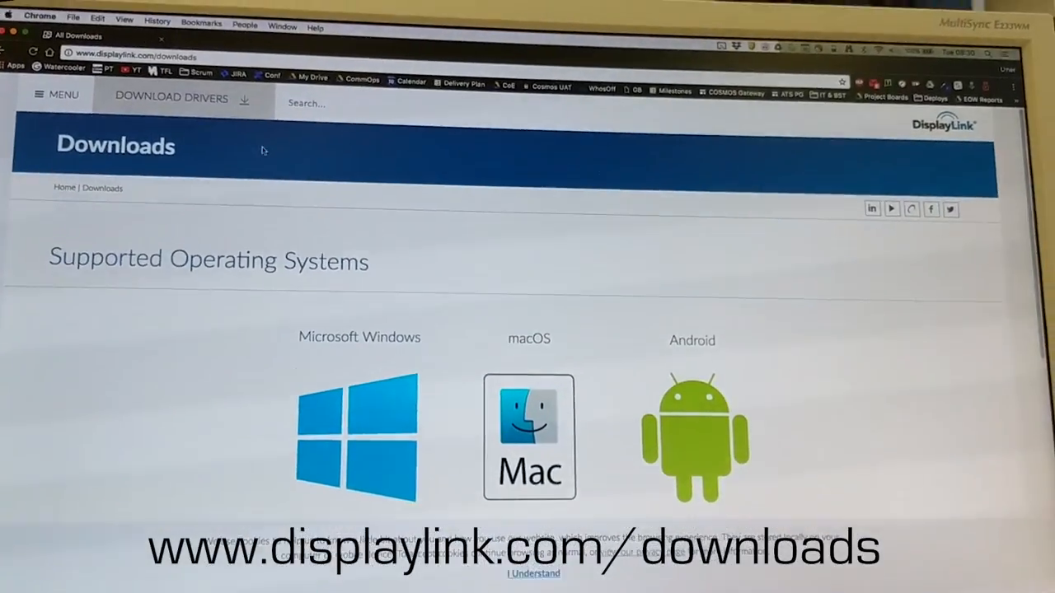
Choose macOS on displaylink.com/downloads and reach the Latest DisplayLink Software Releases list
click(528, 436)
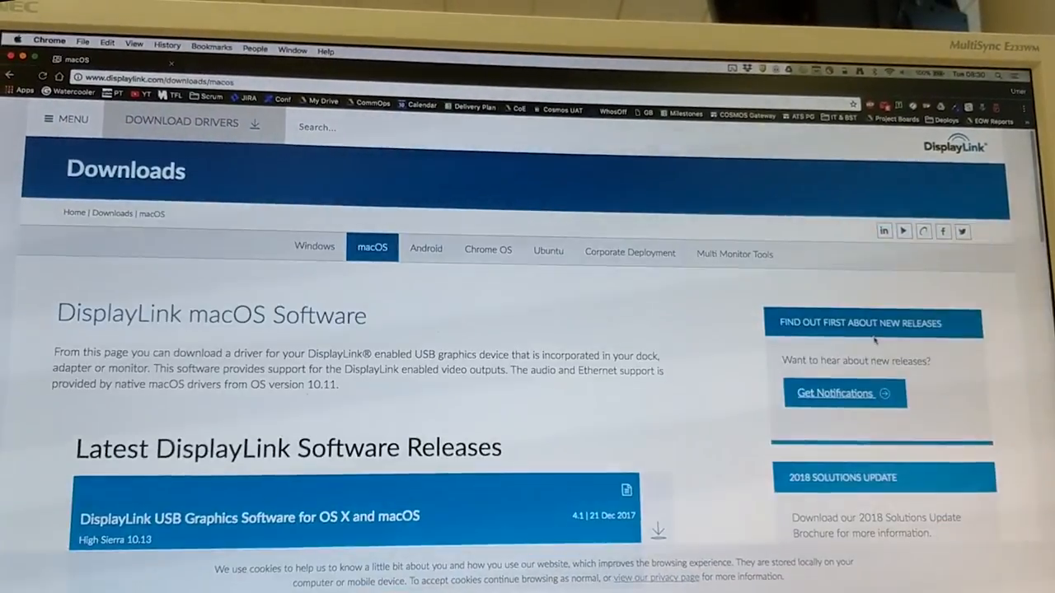
scroll(down, 3)
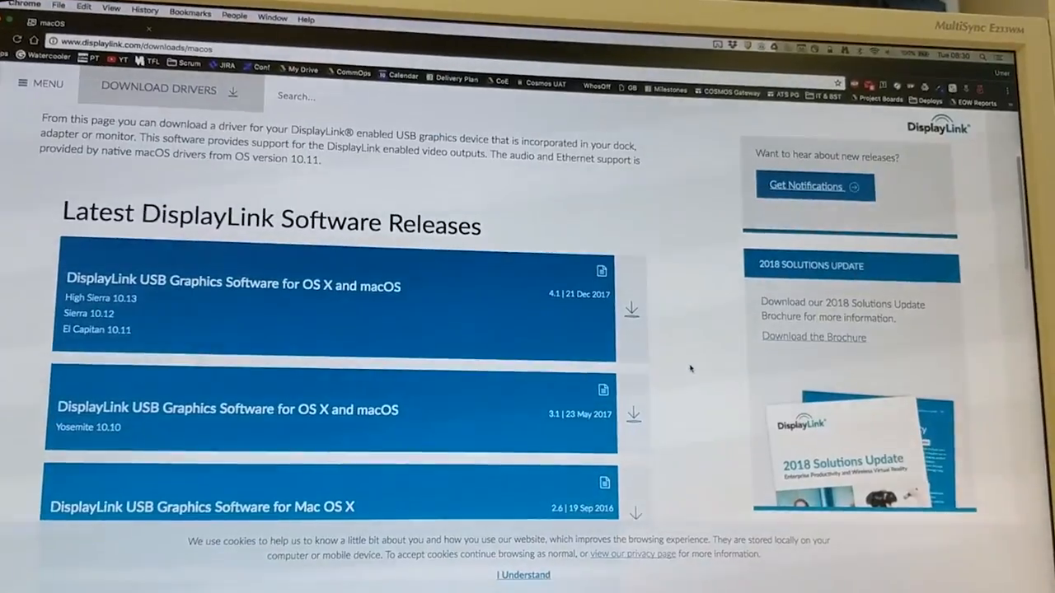
scroll(down, 3)
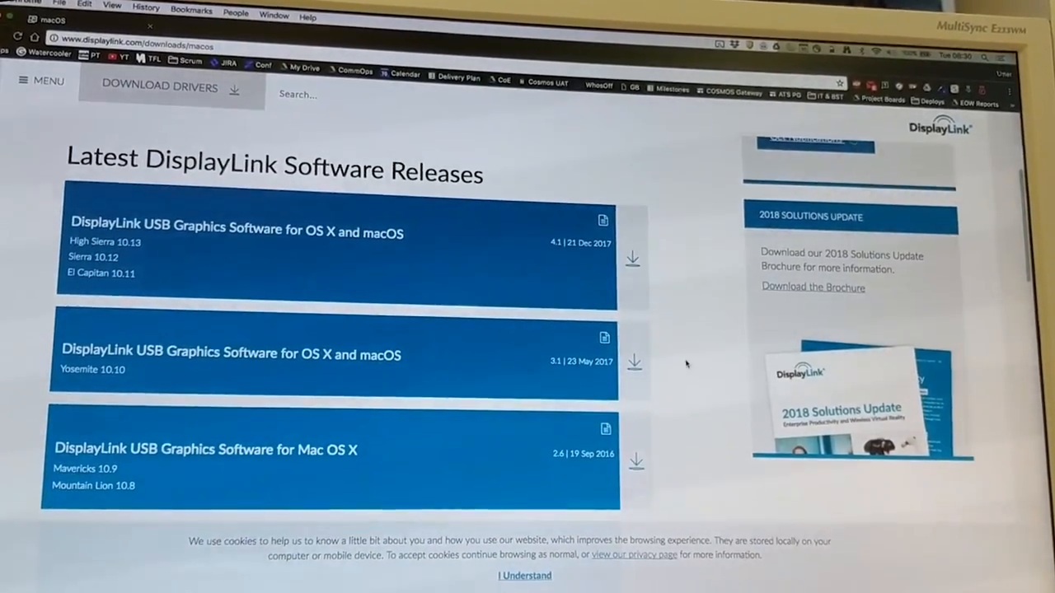
Start the 4.1 release download and accept its software license agreement
click(632, 259)
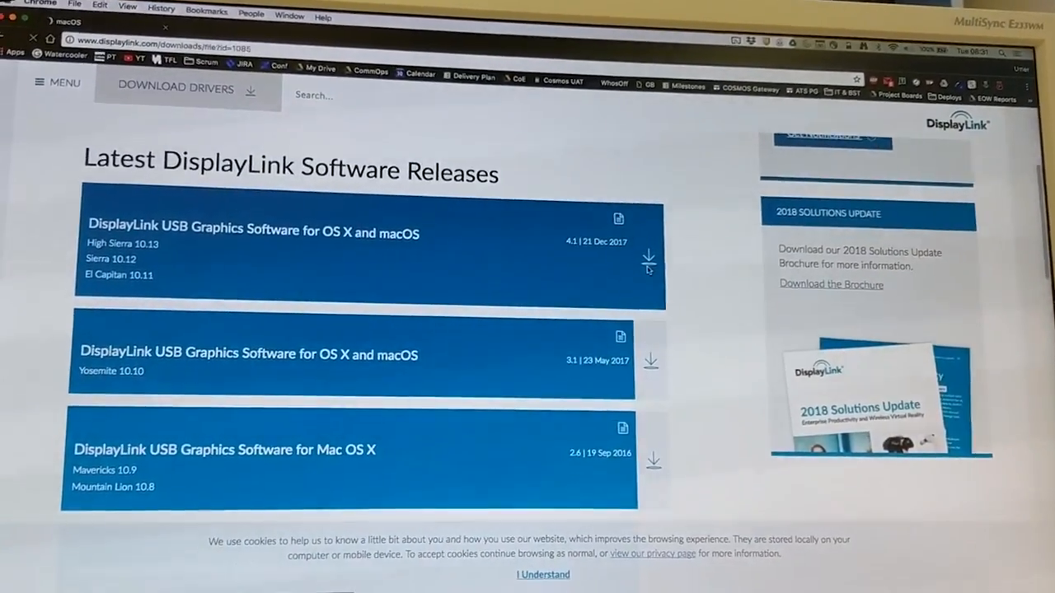
click(648, 259)
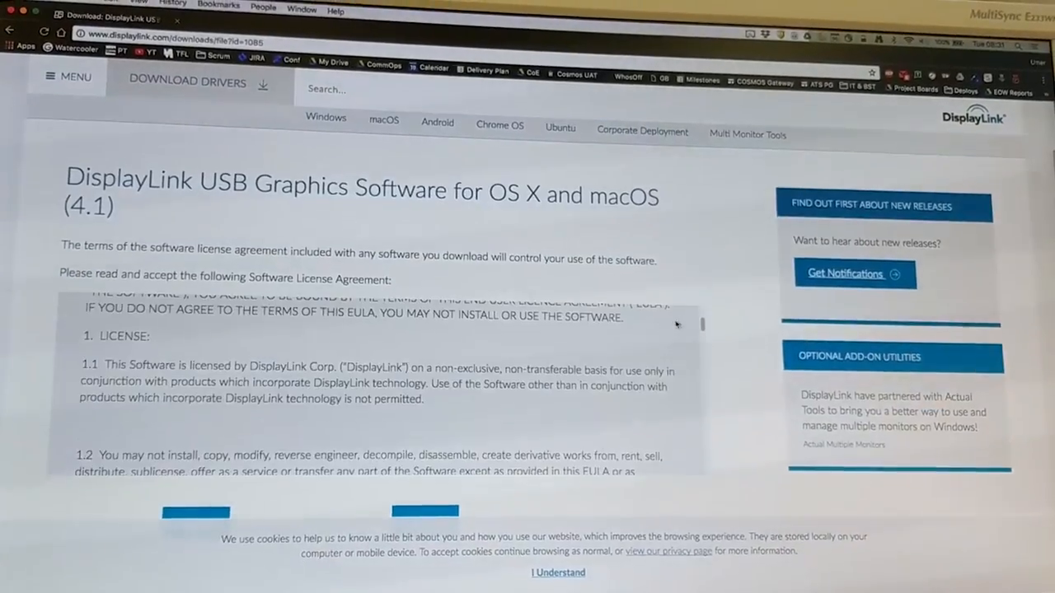
scroll(down, 3)
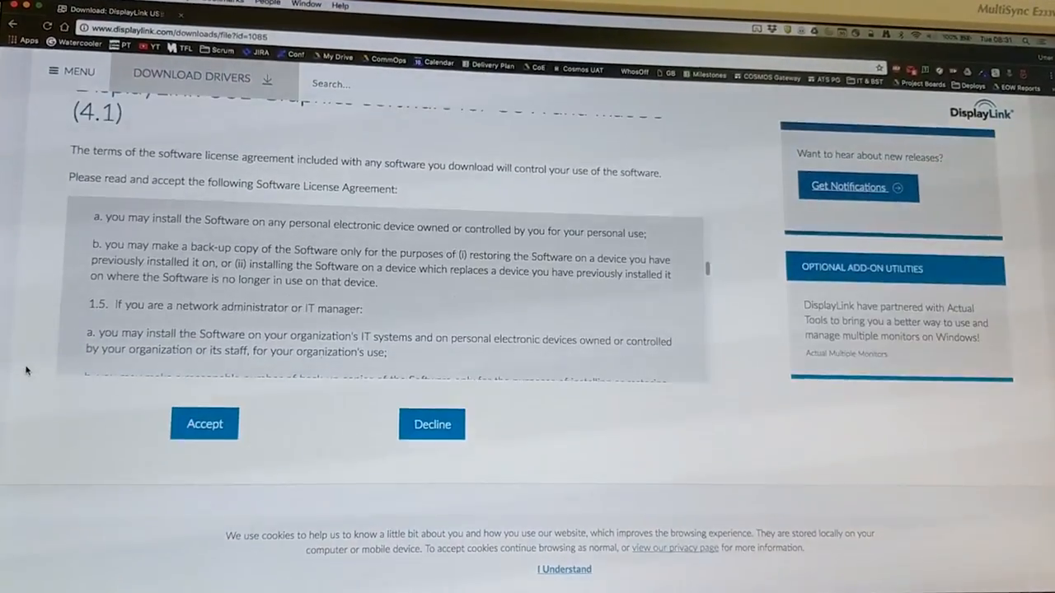
click(205, 424)
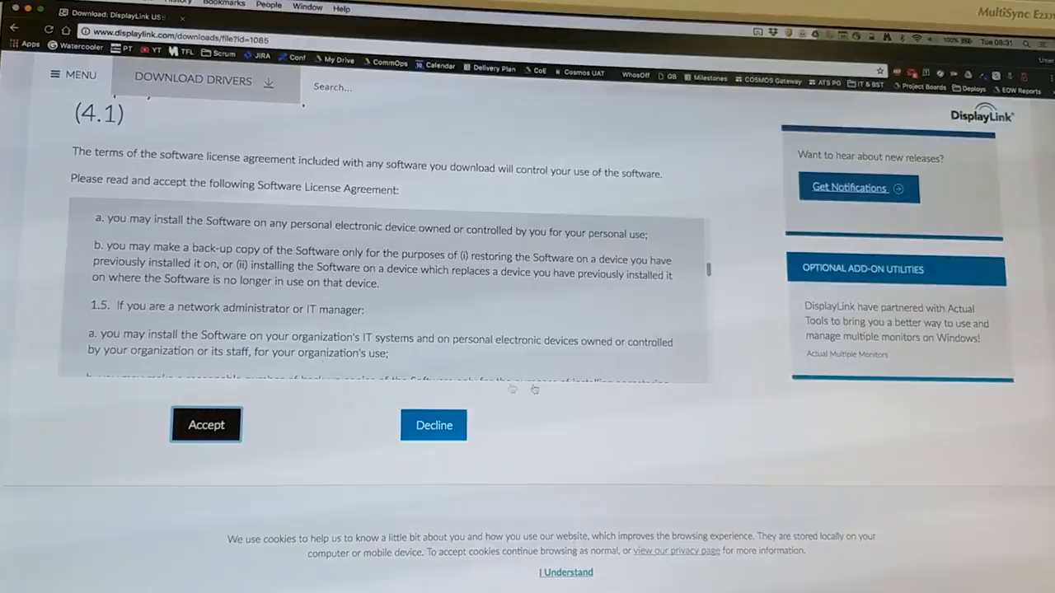
click(206, 425)
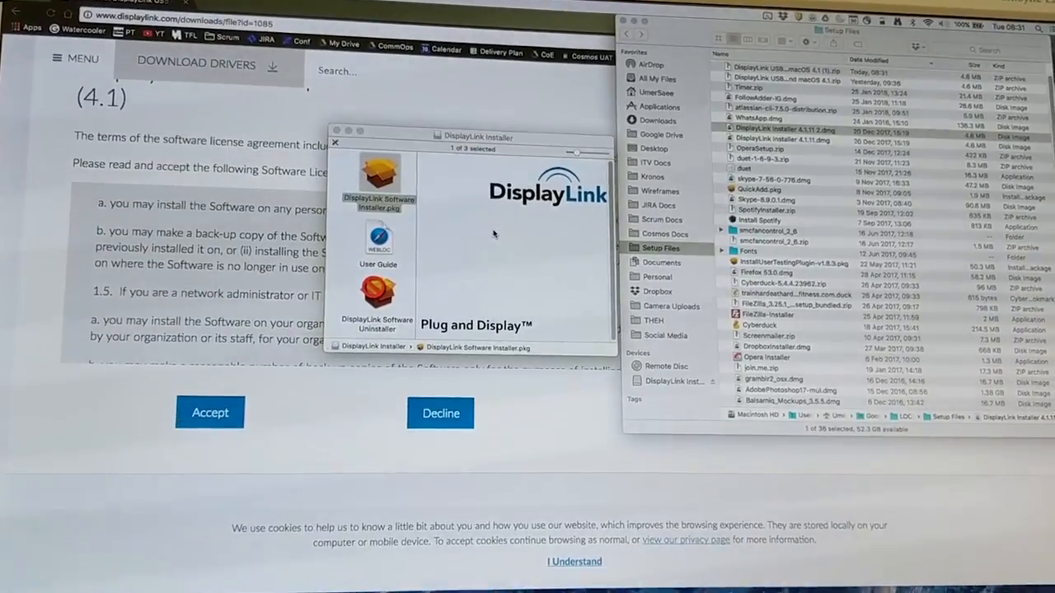
Launch DisplayLink Software Installer.pkg from the 4.1.1 disk image to its Introduction step
double_click(378, 181)
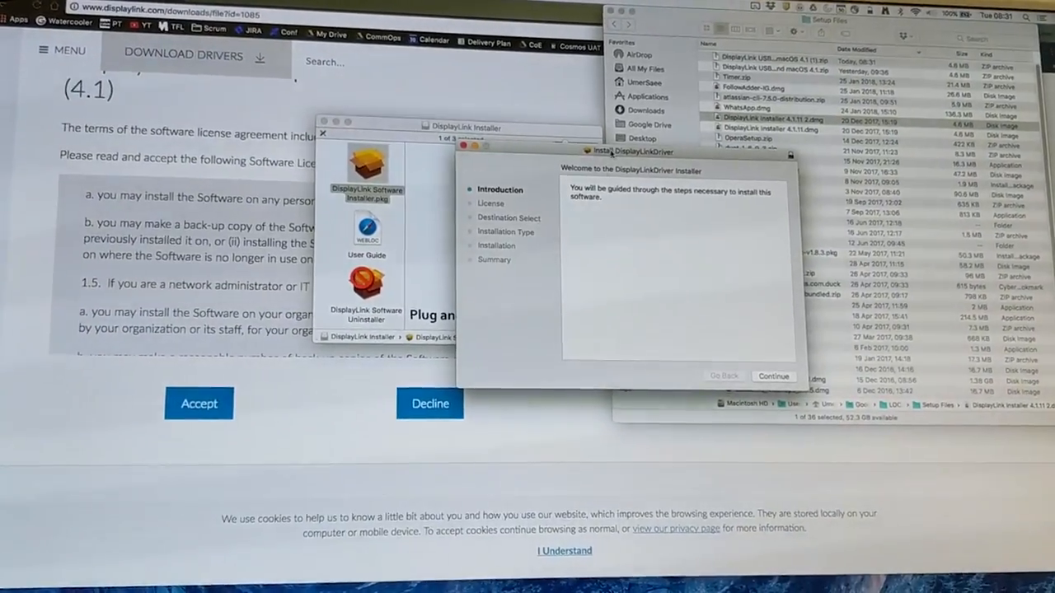